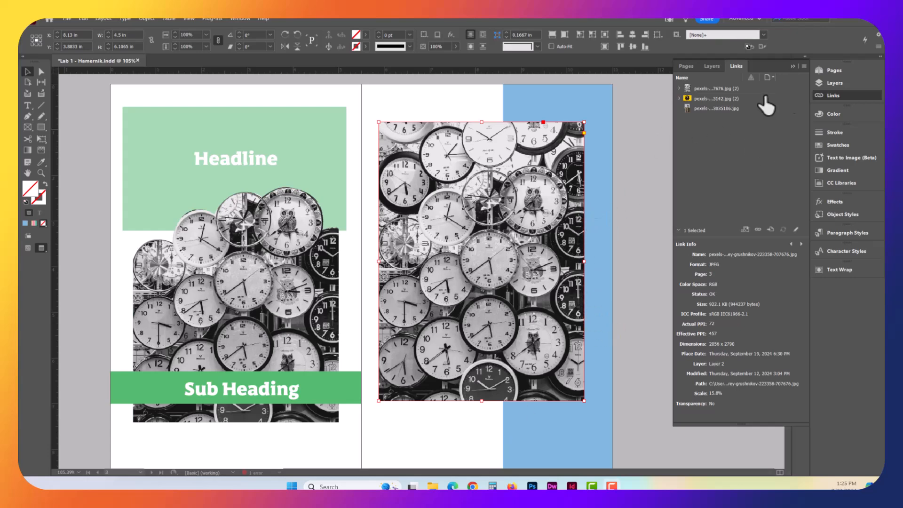
Step: Expand the first clock photo's link to show its two placements, then deselect the image
click(681, 88)
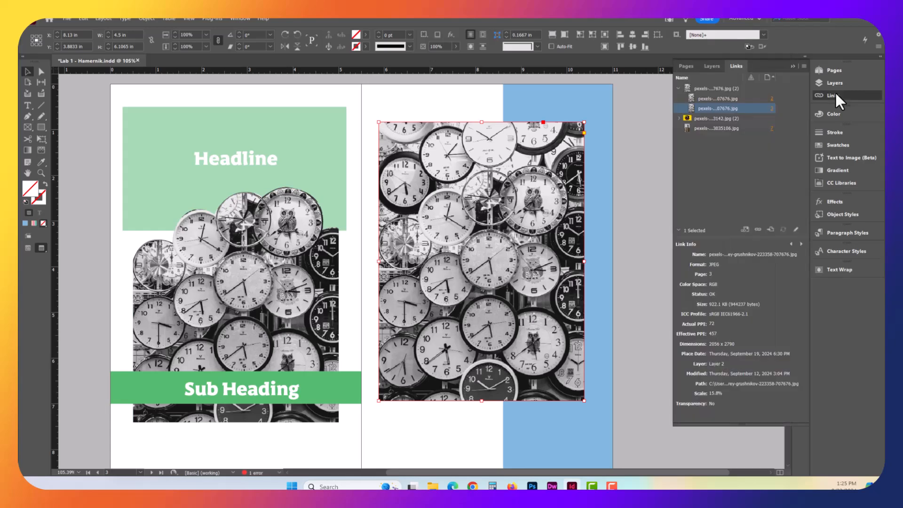
mouse_move(451, 284)
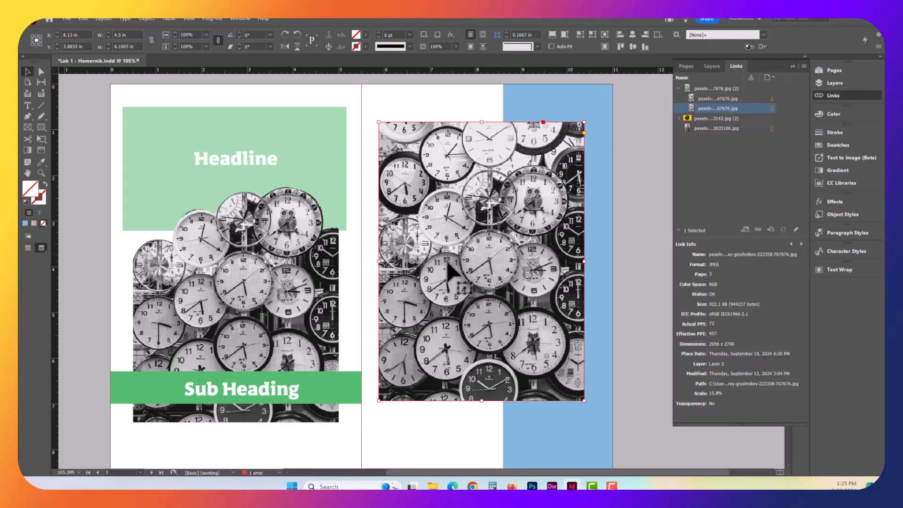
click(240, 18)
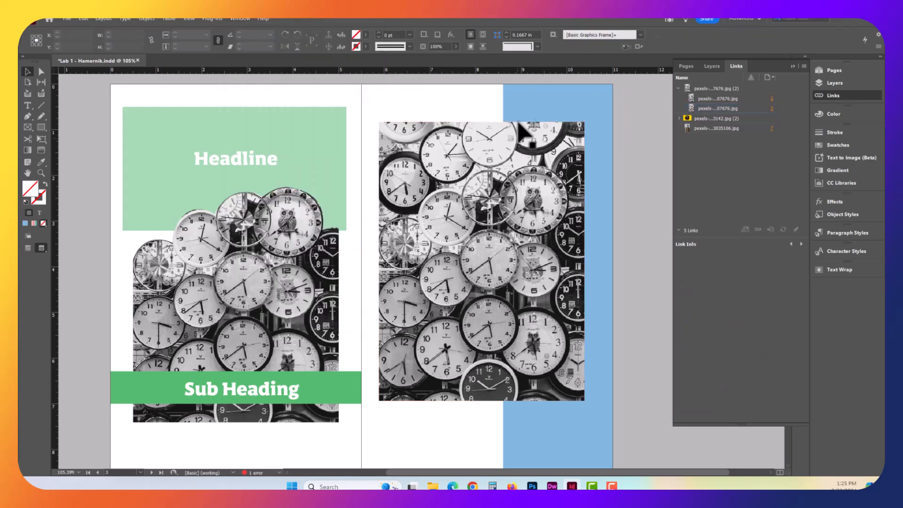
click(747, 17)
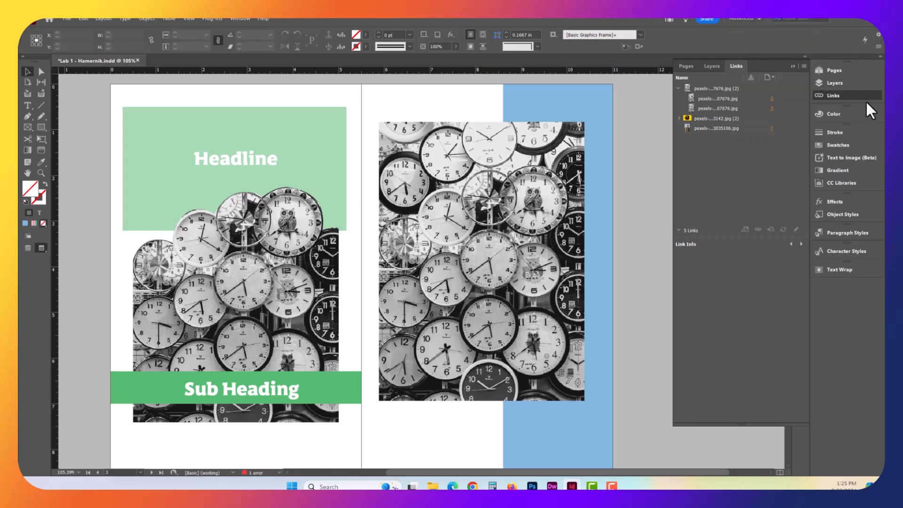
mouse_move(858, 104)
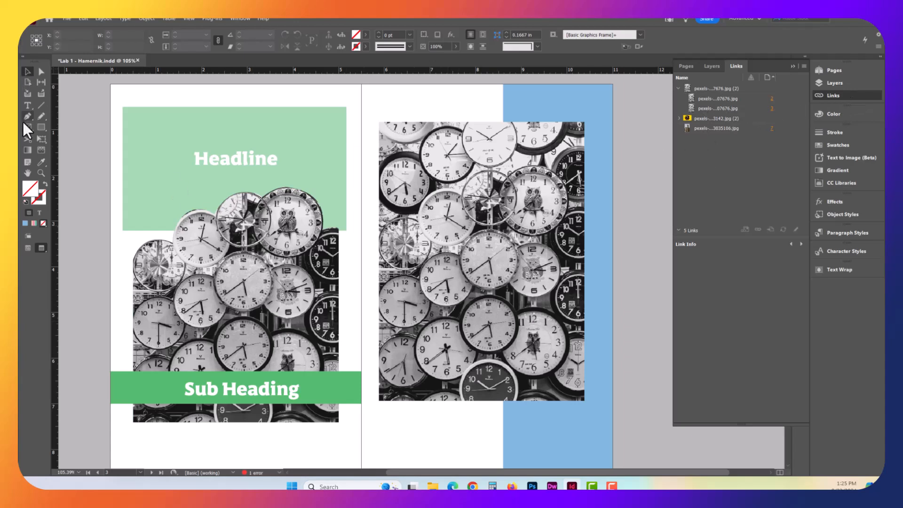
mouse_move(41, 128)
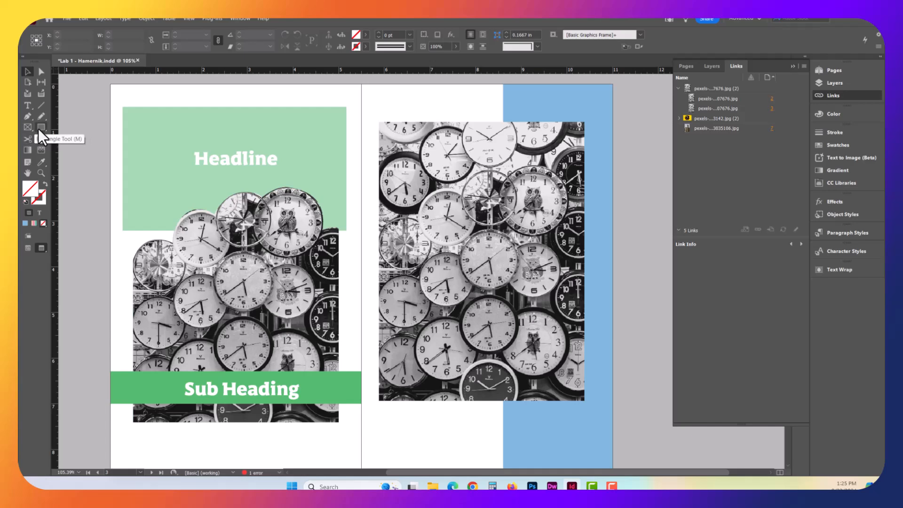
click(68, 18)
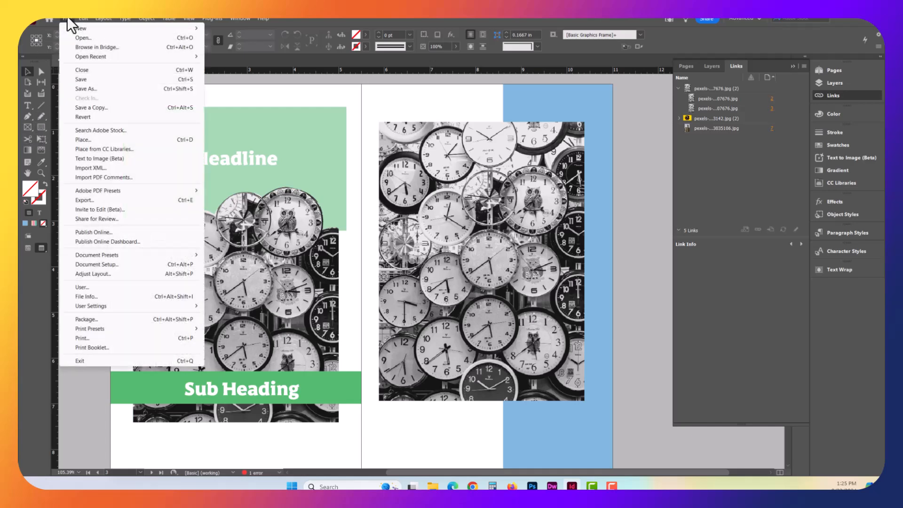
mouse_move(94, 146)
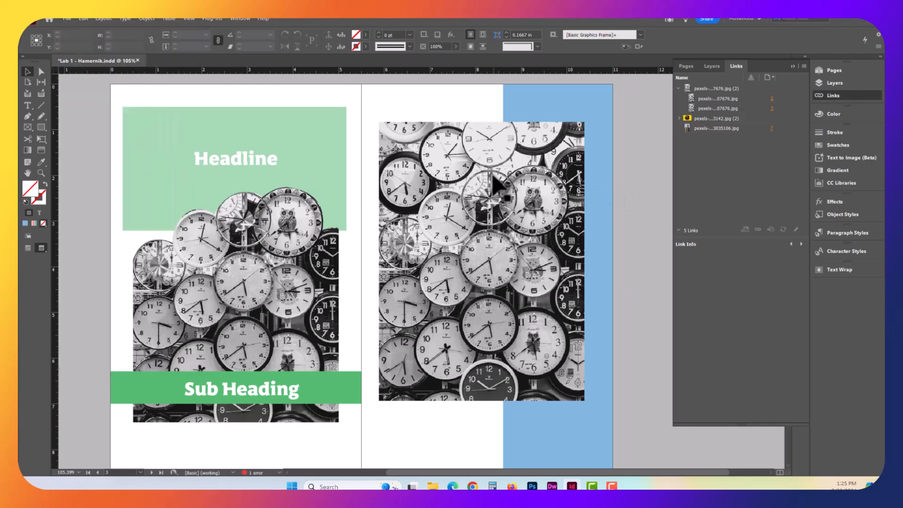
mouse_move(484, 198)
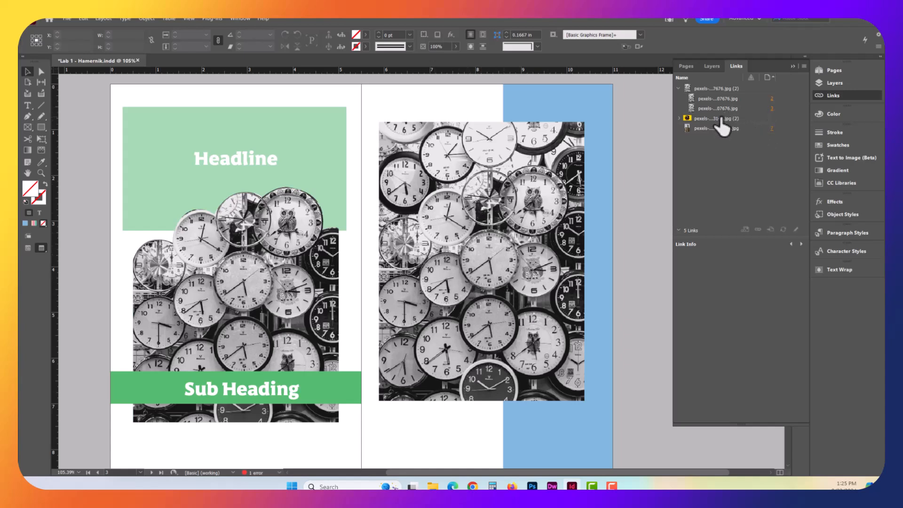
Step: Collapse the first link, go to the clock-tower photo's link, and expand the colourful clock image's placements
click(680, 88)
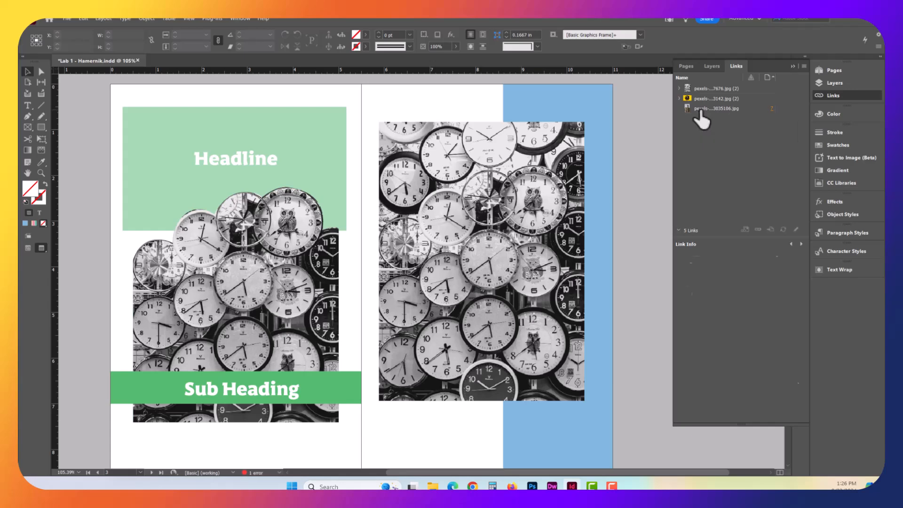
click(716, 108)
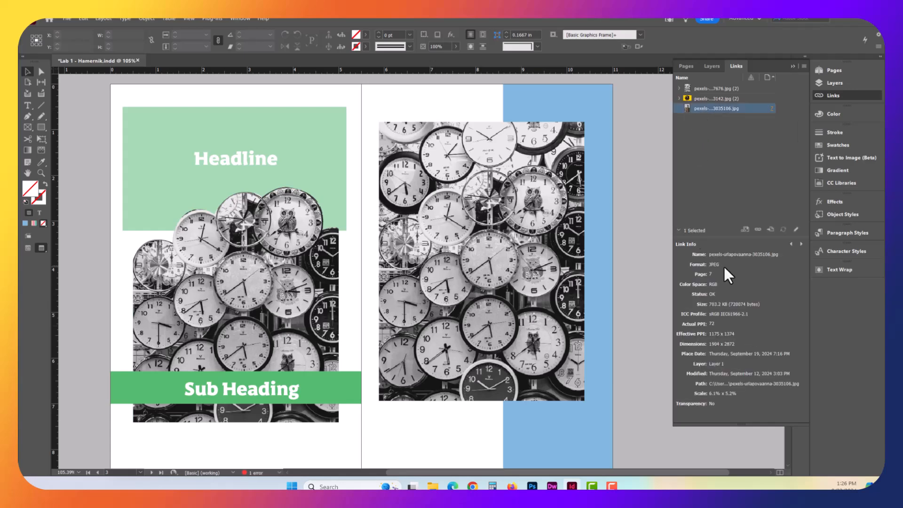
mouse_move(730, 372)
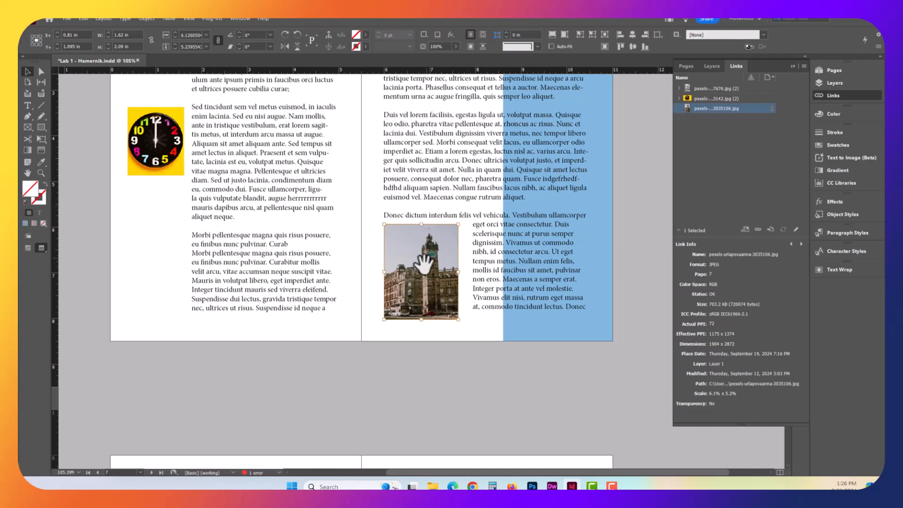
mouse_move(449, 257)
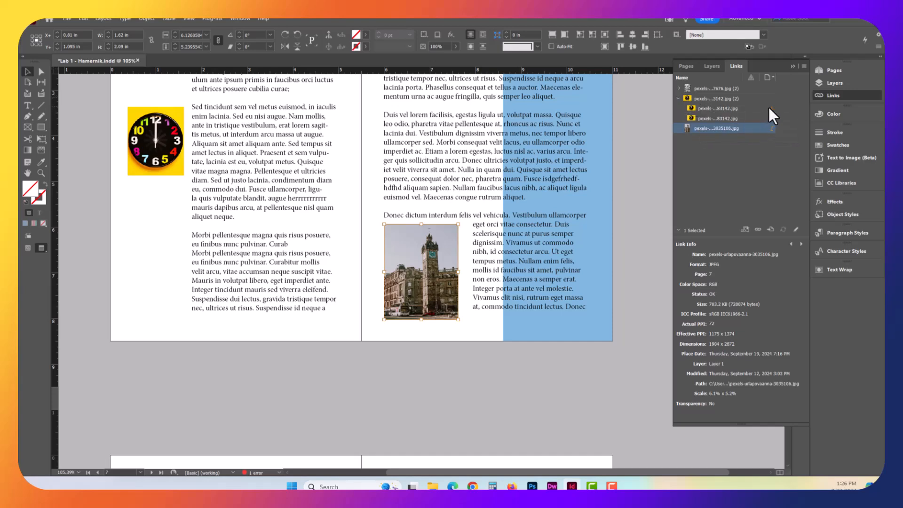
click(717, 118)
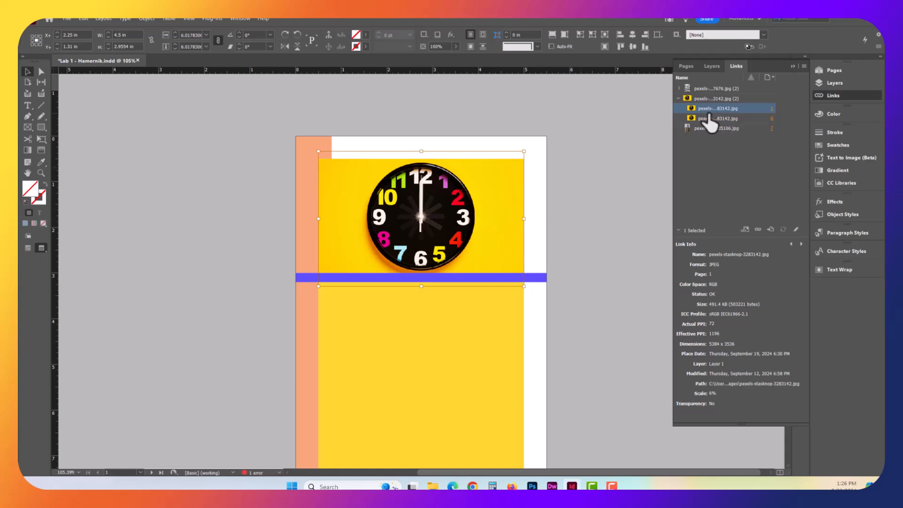
mouse_move(707, 123)
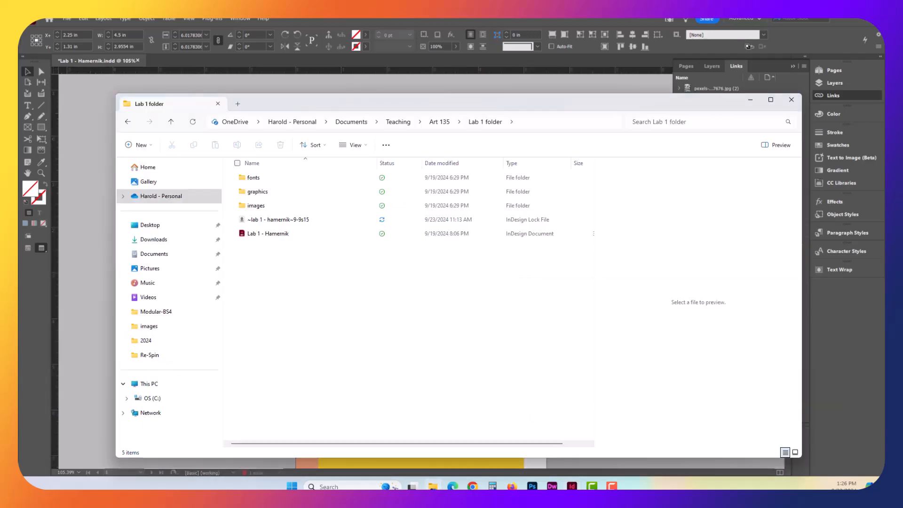
mouse_move(254, 189)
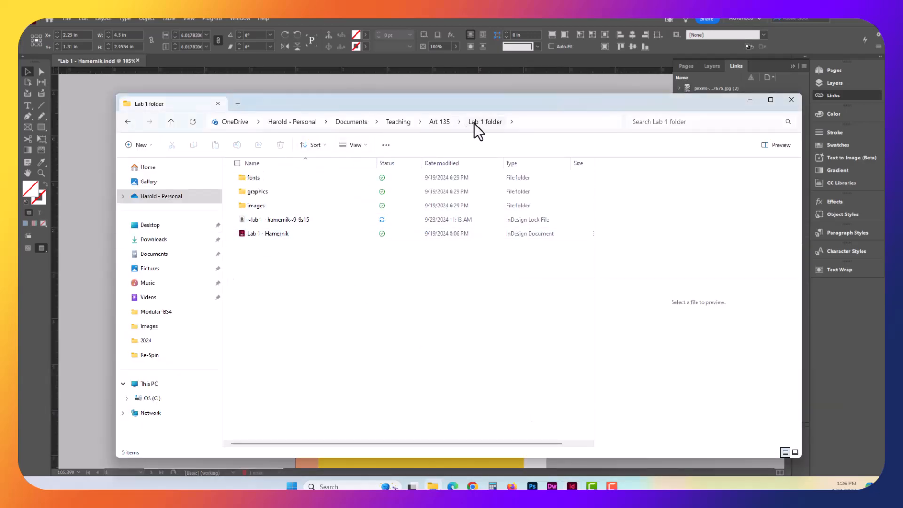
Step: Move pexels-stasknop-3283142.jpg from the images folder up into the Lab 1 folder
click(256, 205)
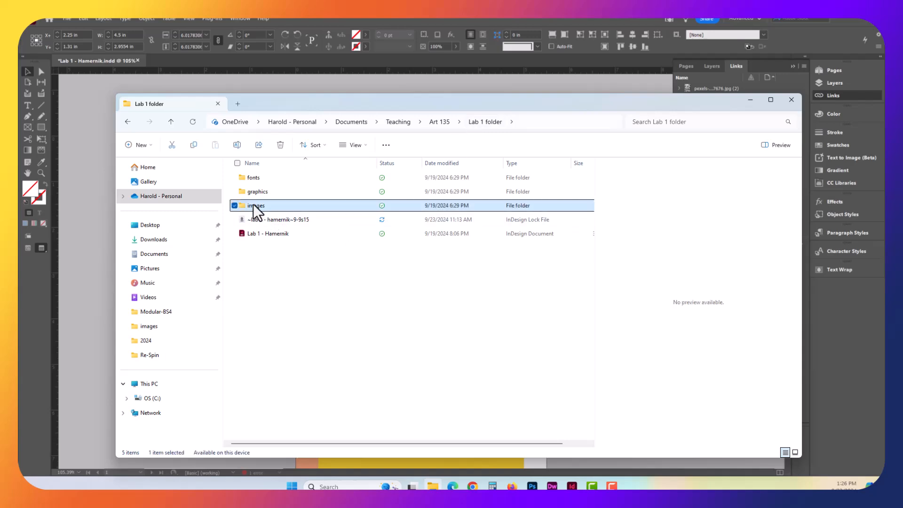
mouse_move(269, 212)
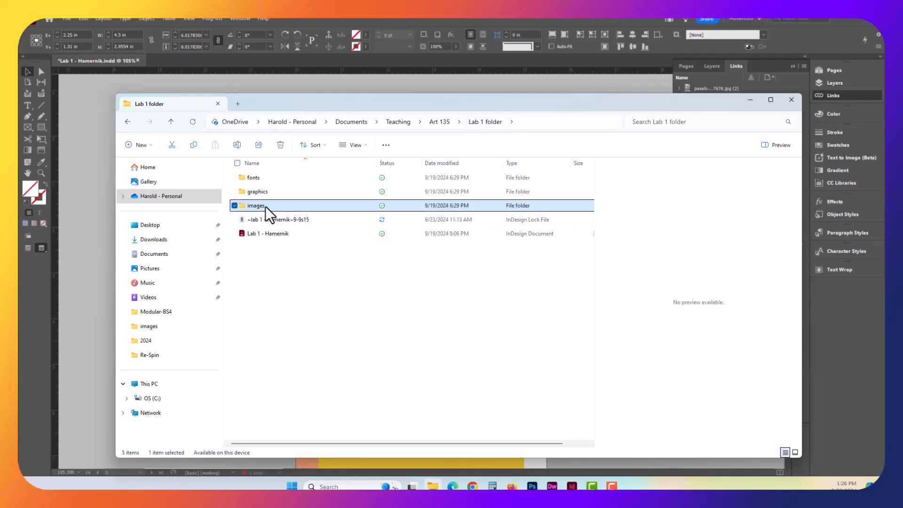
double_click(253, 205)
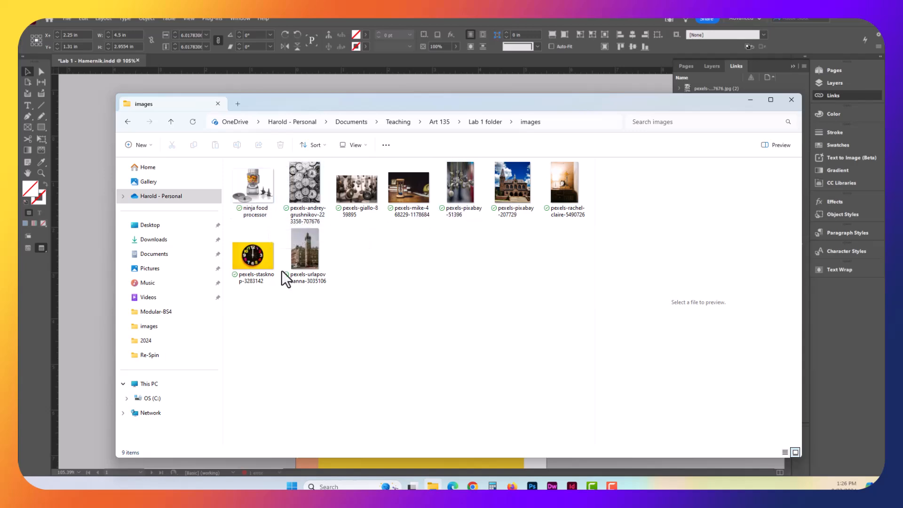
click(253, 255)
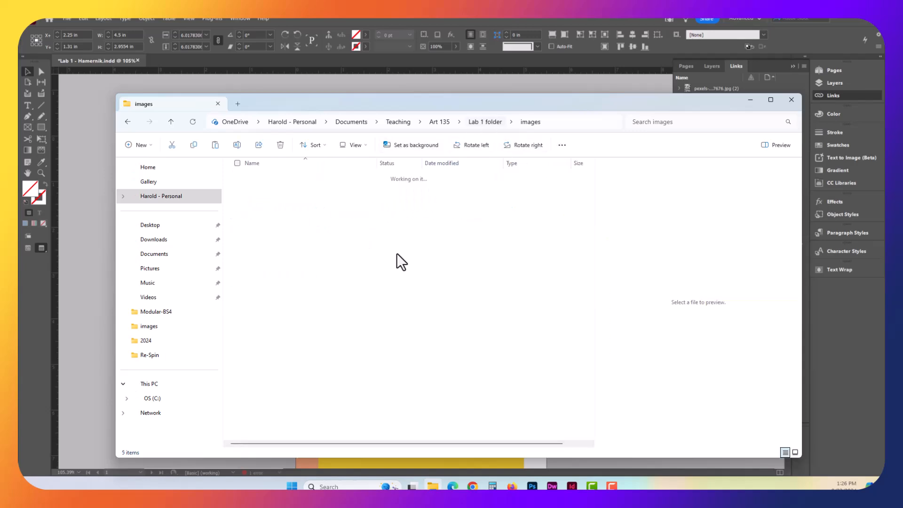
click(485, 121)
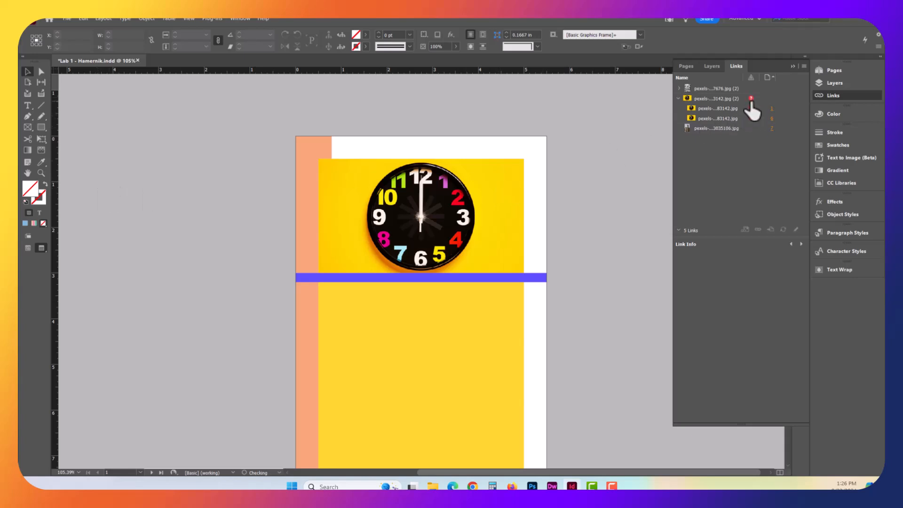
Step: Select the missing pexels-stasknop-3283142.jpg link and bring up its actions
click(716, 99)
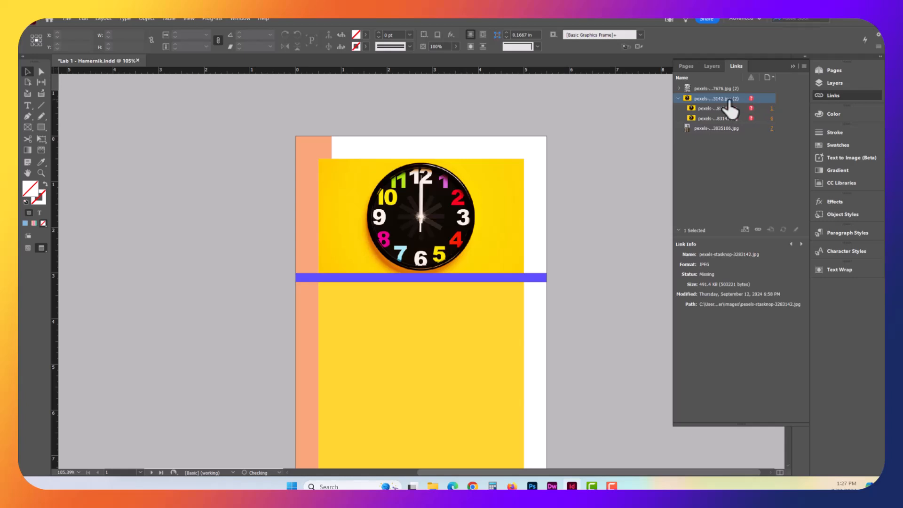
right_click(719, 98)
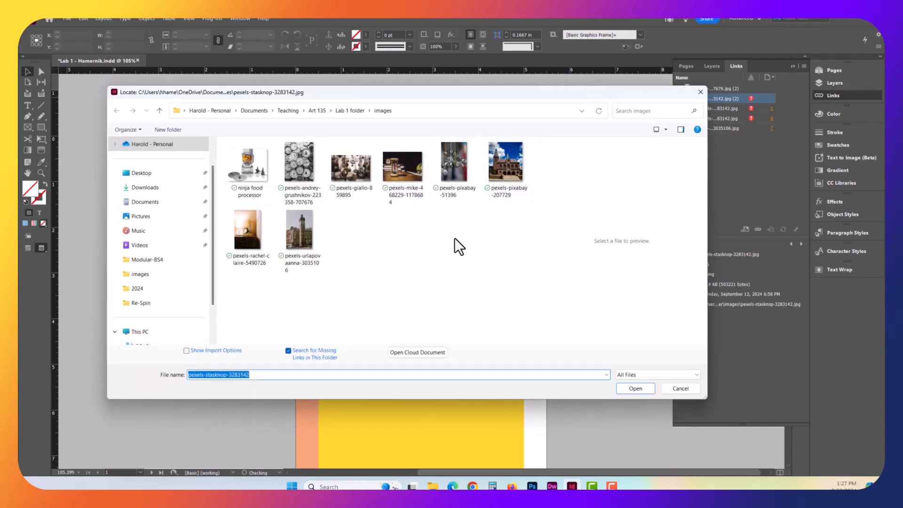
mouse_move(474, 264)
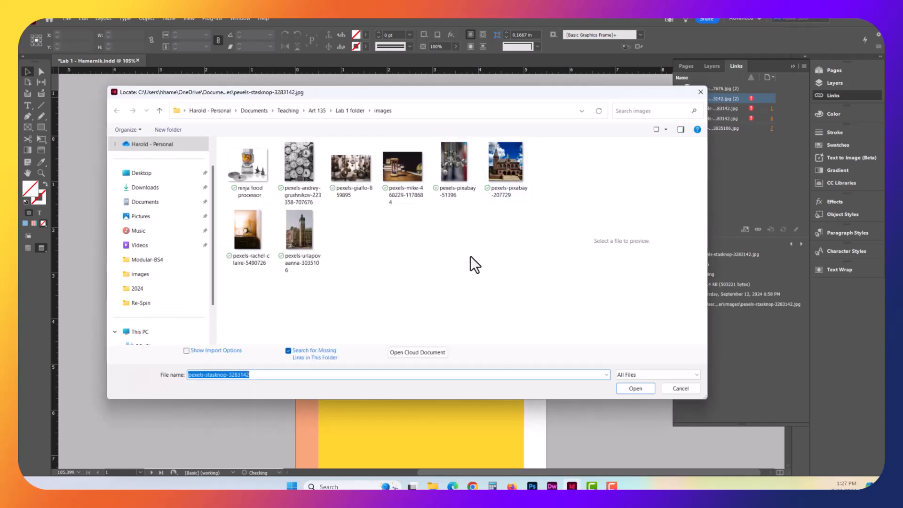
mouse_move(361, 121)
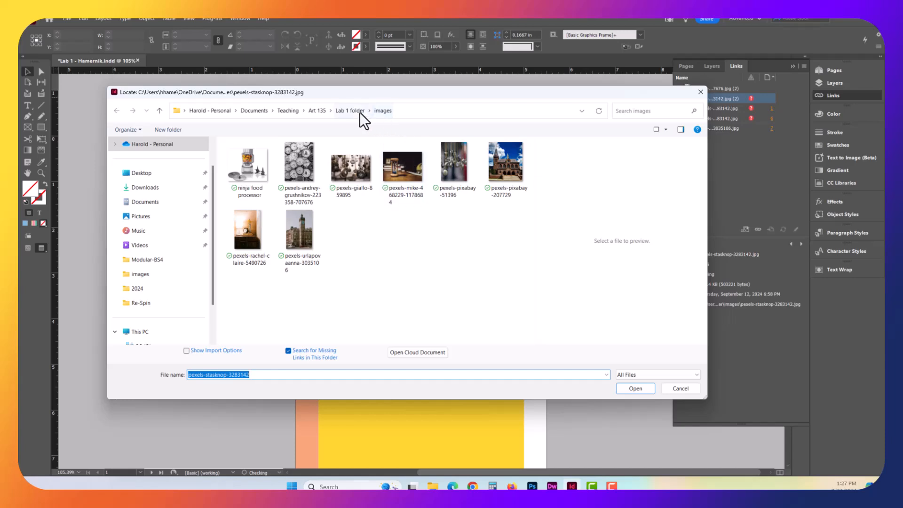
Step: Relink the clock image to pexels-stasknop-3283142 in the Lab 1 folder so its status reads OK
click(350, 111)
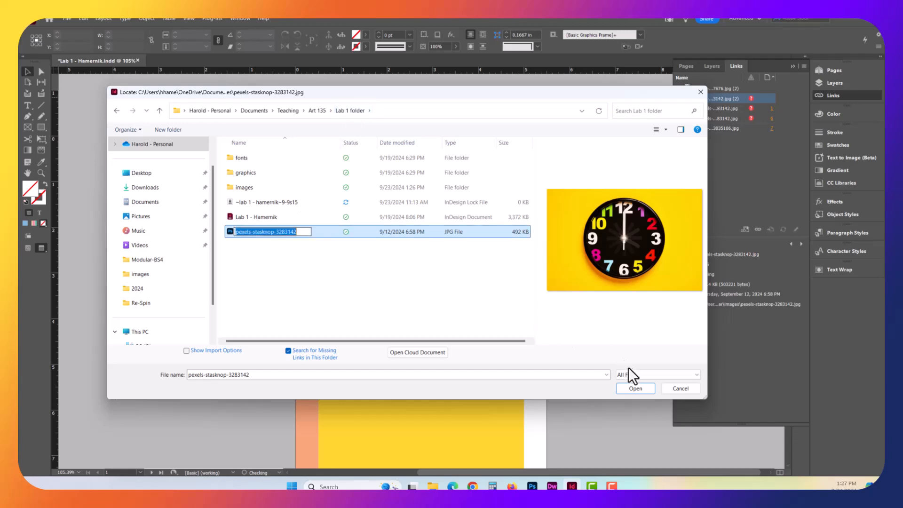
click(635, 388)
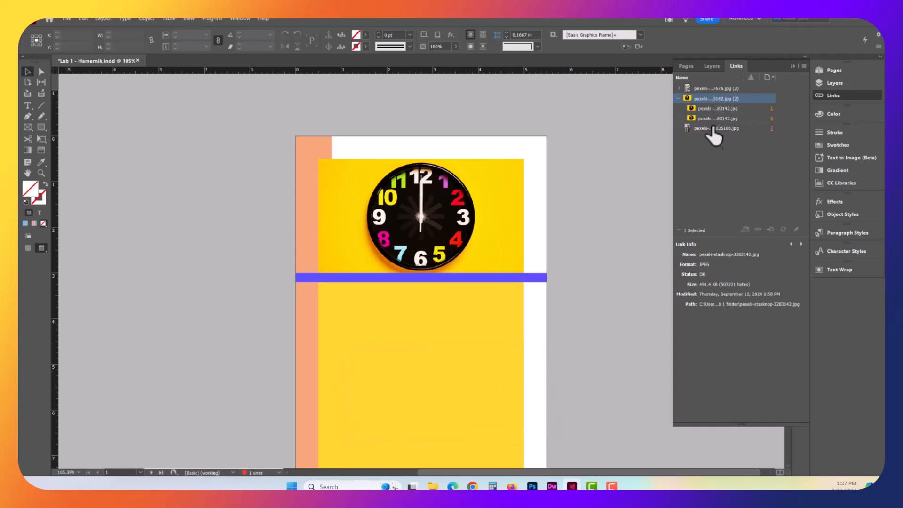
mouse_move(722, 150)
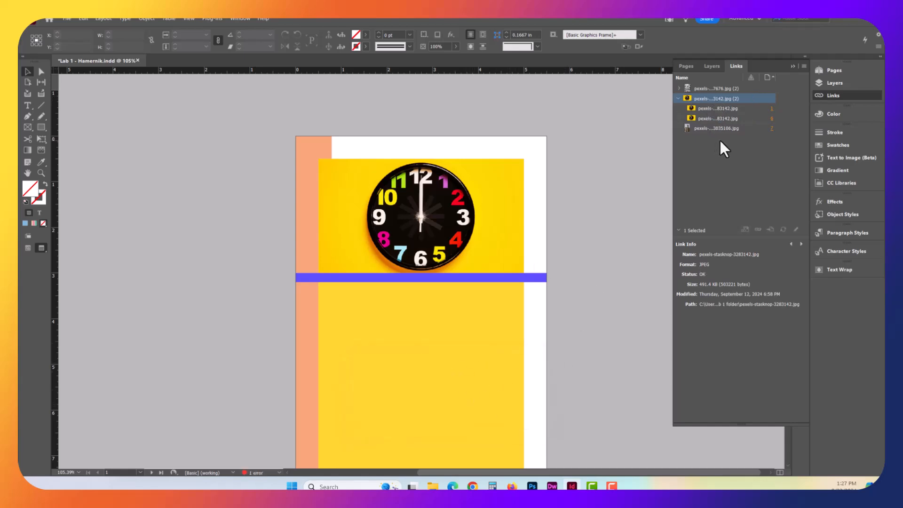
mouse_move(707, 157)
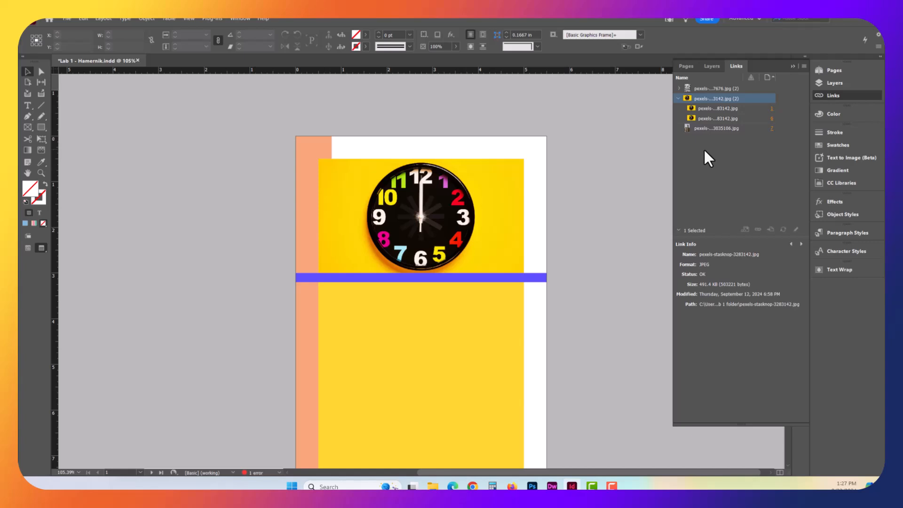
mouse_move(735, 119)
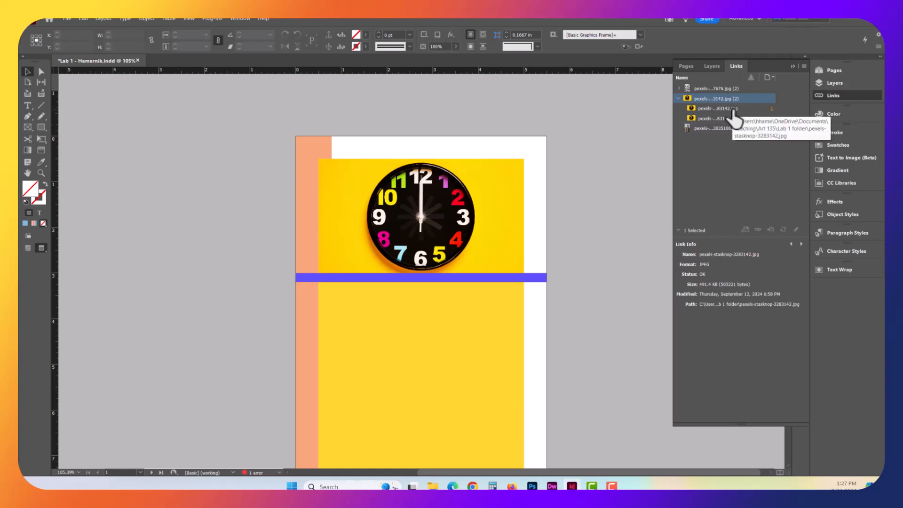
Step: Open the File menu to begin packaging after checking the relinked path
click(68, 18)
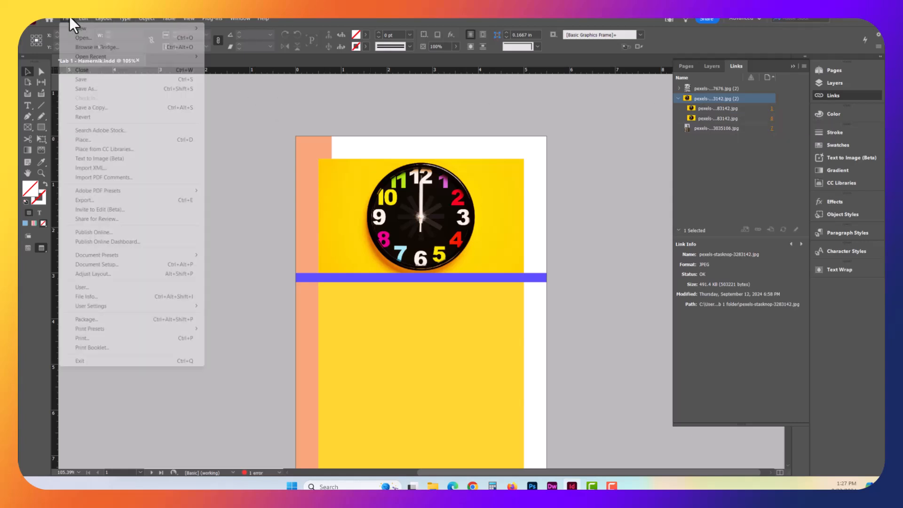
mouse_move(87, 320)
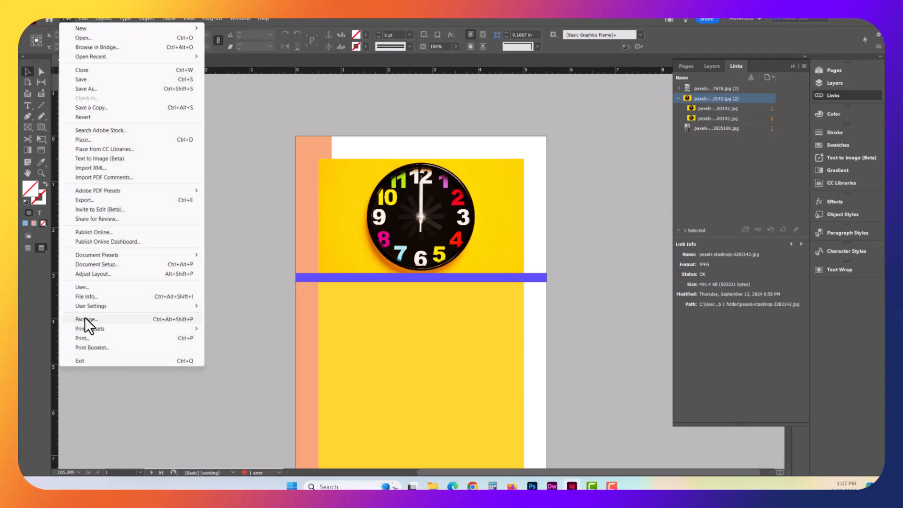
mouse_move(650, 191)
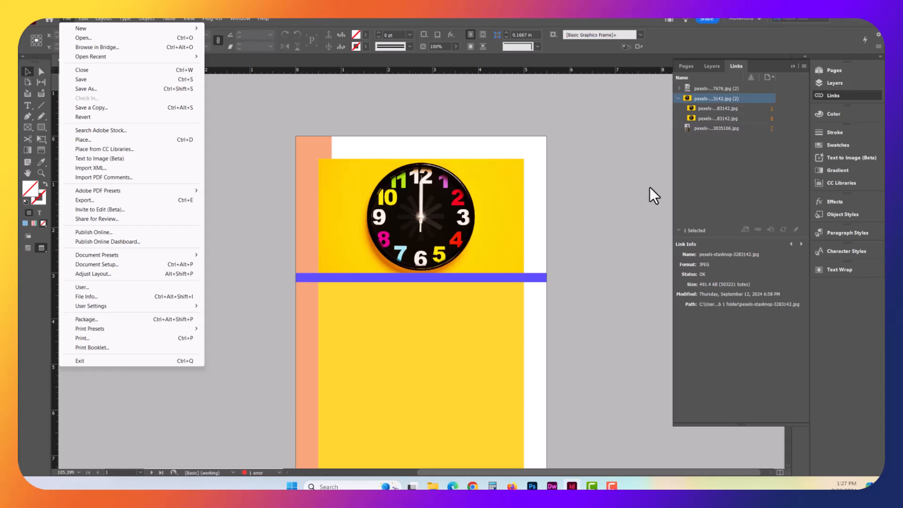
mouse_move(757, 149)
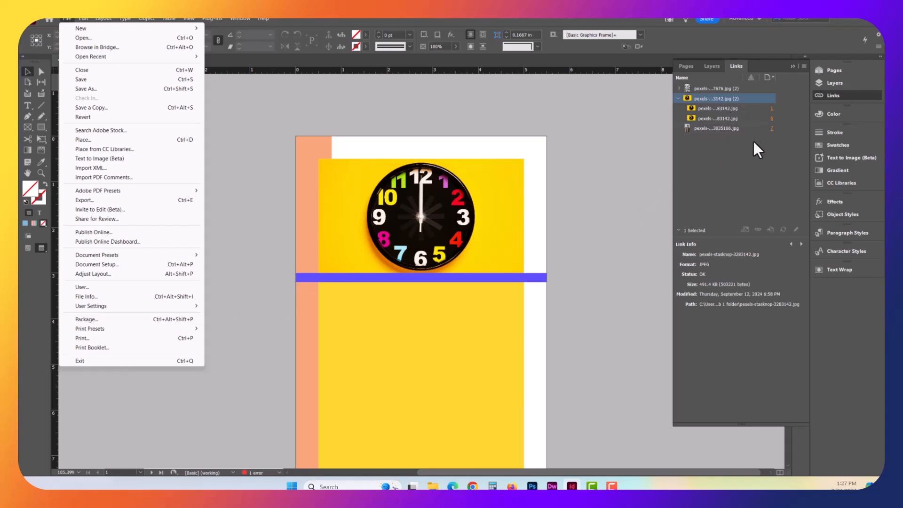
mouse_move(752, 133)
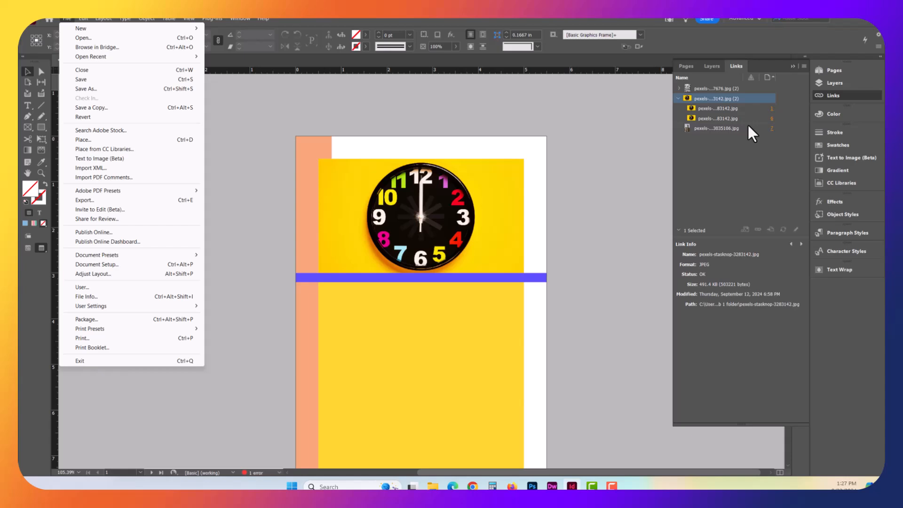
mouse_move(369, 235)
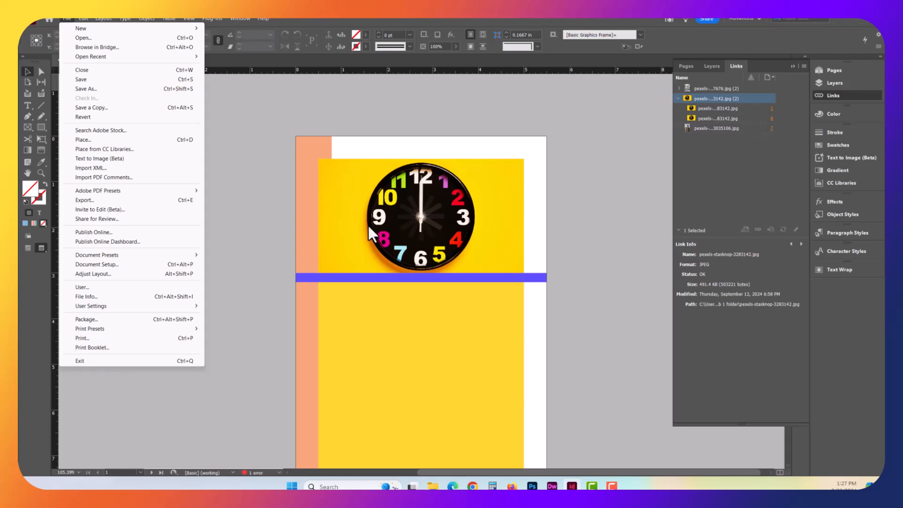
mouse_move(372, 233)
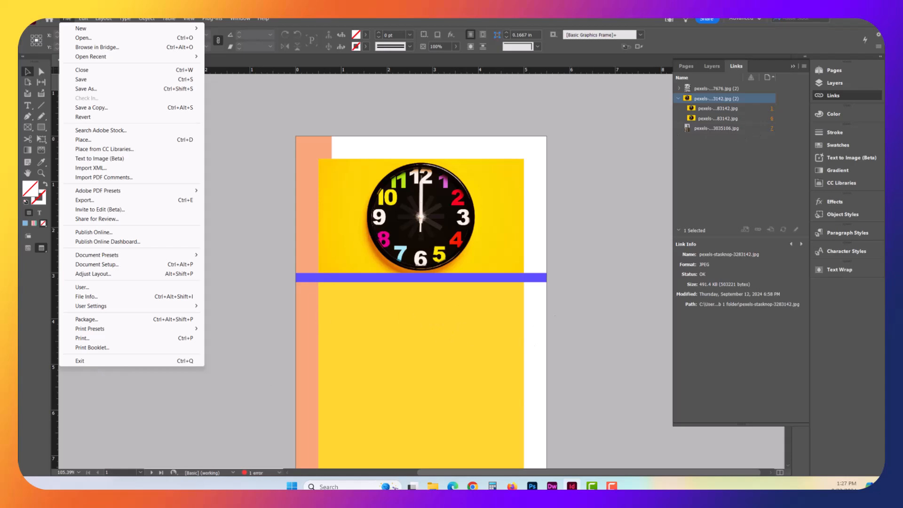